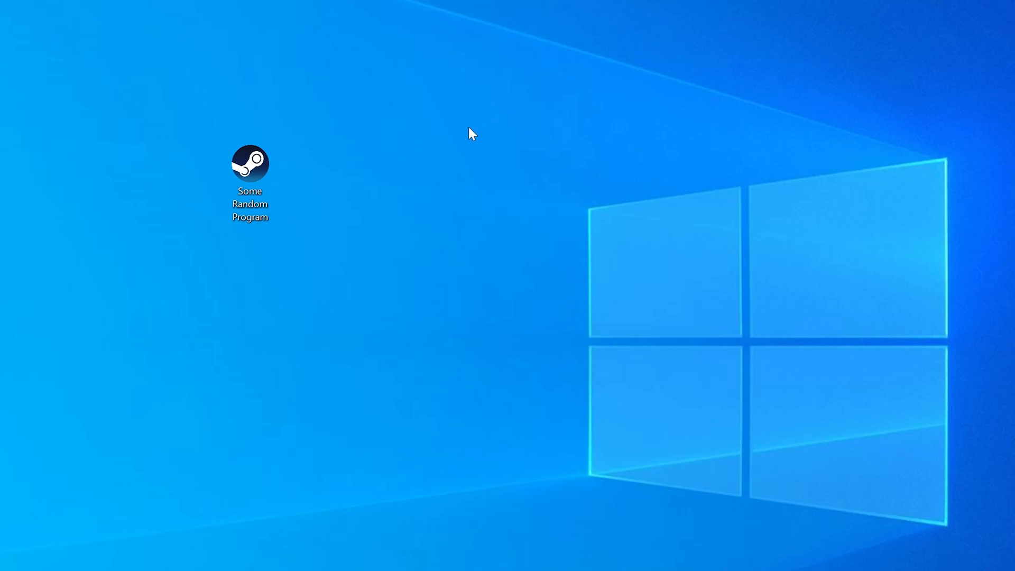
Launch the program and dismiss its missing adobepdf.dll error message
{"action": "double_click", "coordinate": [252, 165]}
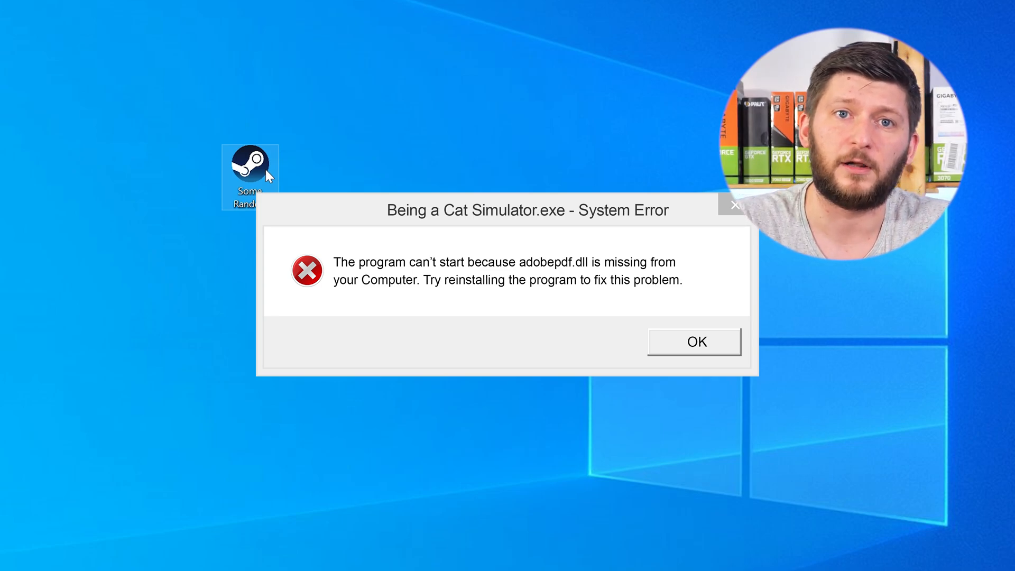
{"action": "left_click", "coordinate": [696, 341]}
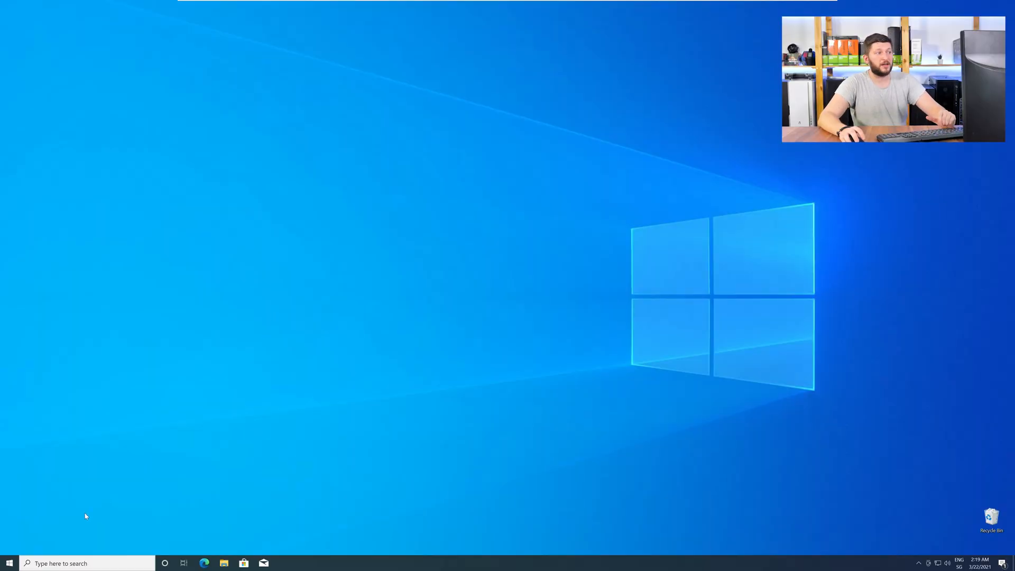
Show the System page from the Start button's quick link menu to check the system type
{"action": "right_click", "coordinate": [8, 564]}
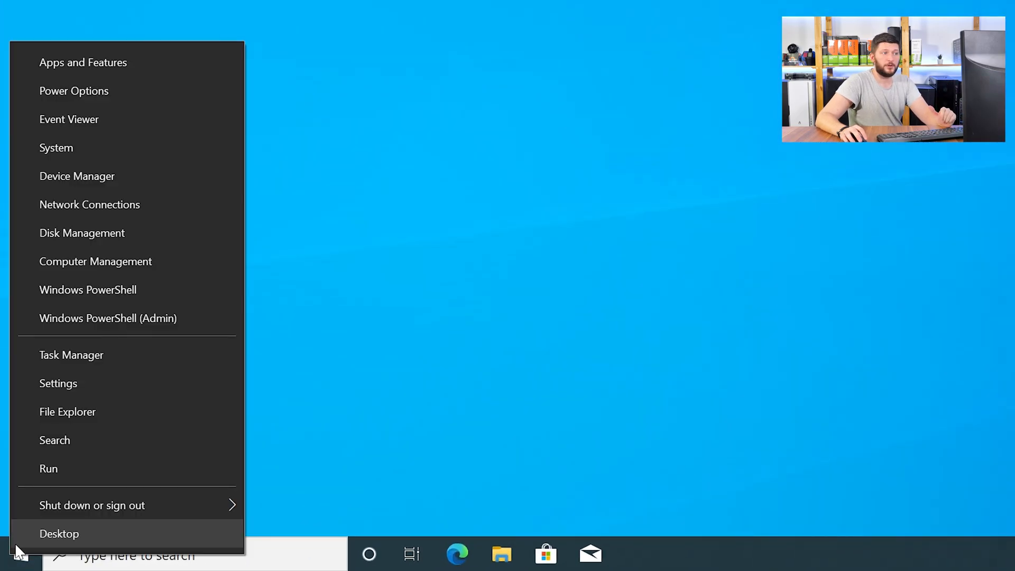
{"action": "mouse_move", "coordinate": [124, 154]}
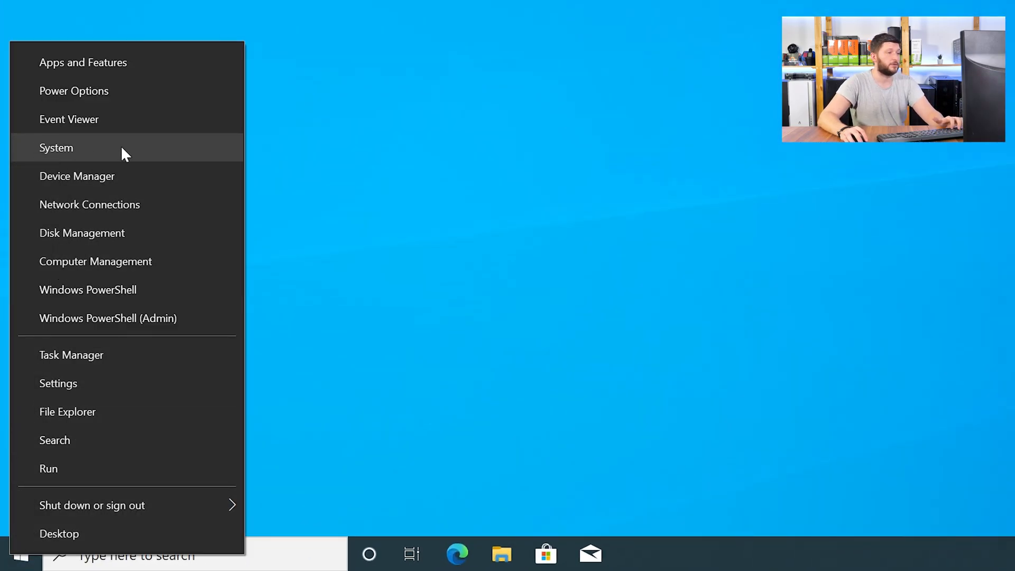
{"action": "left_click", "coordinate": [56, 147]}
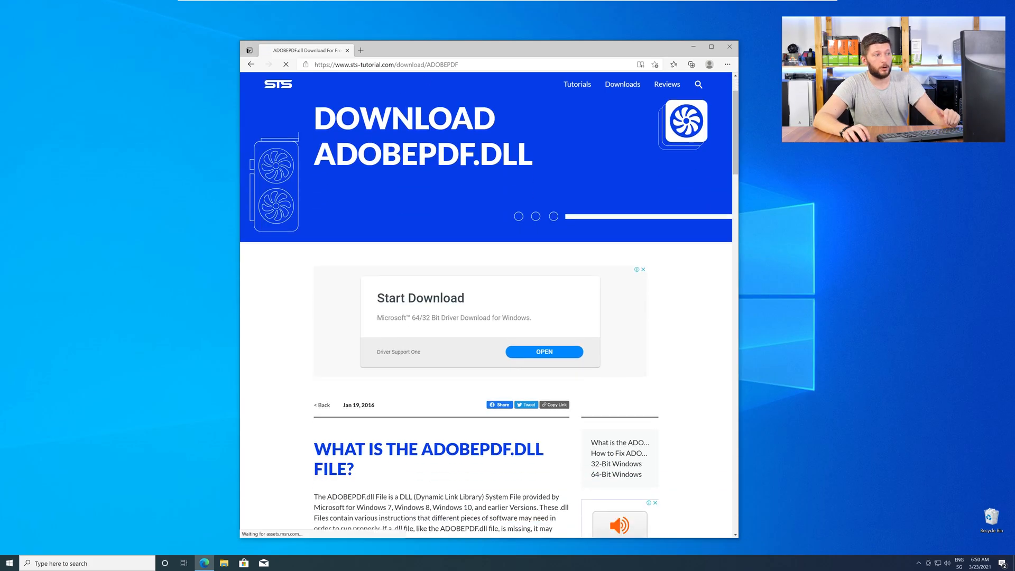
Download the 64-bit and 32-bit adobepdf.dll files from the STS Tutorial page
{"action": "scroll", "scroll_direction": "down", "scroll_amount": 3}
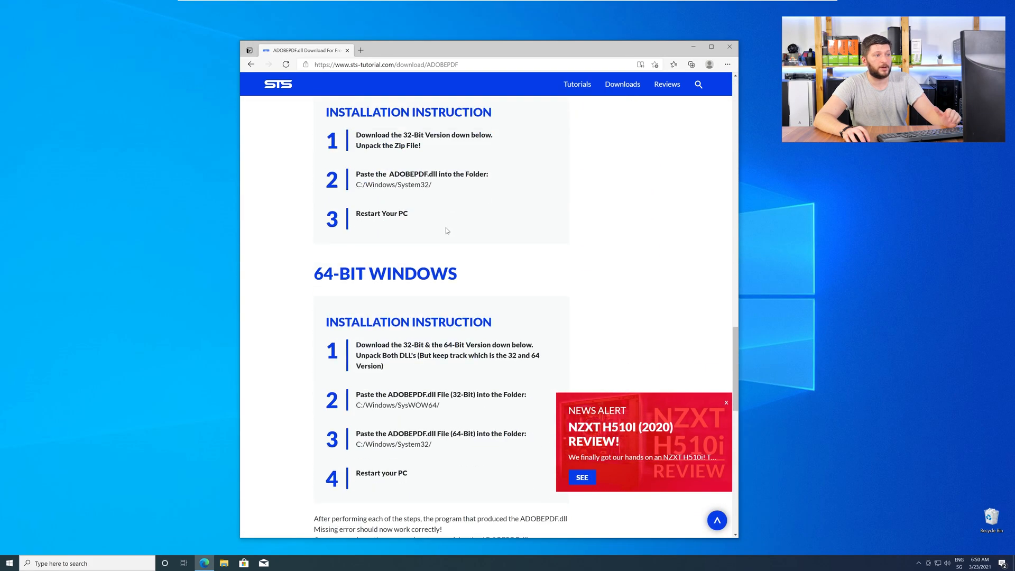
{"action": "scroll", "scroll_direction": "down", "scroll_amount": 3}
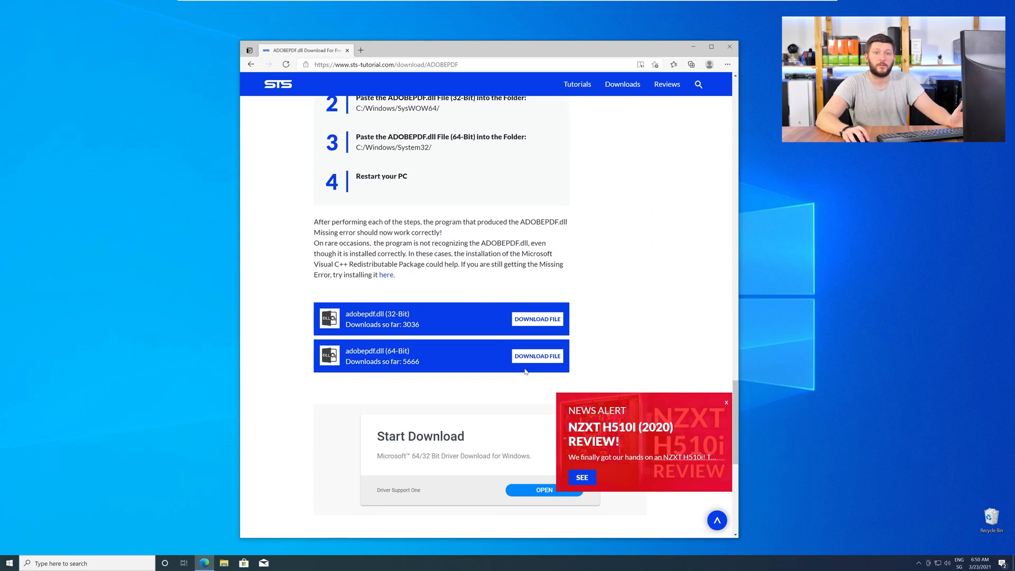
{"action": "left_click", "coordinate": [537, 356]}
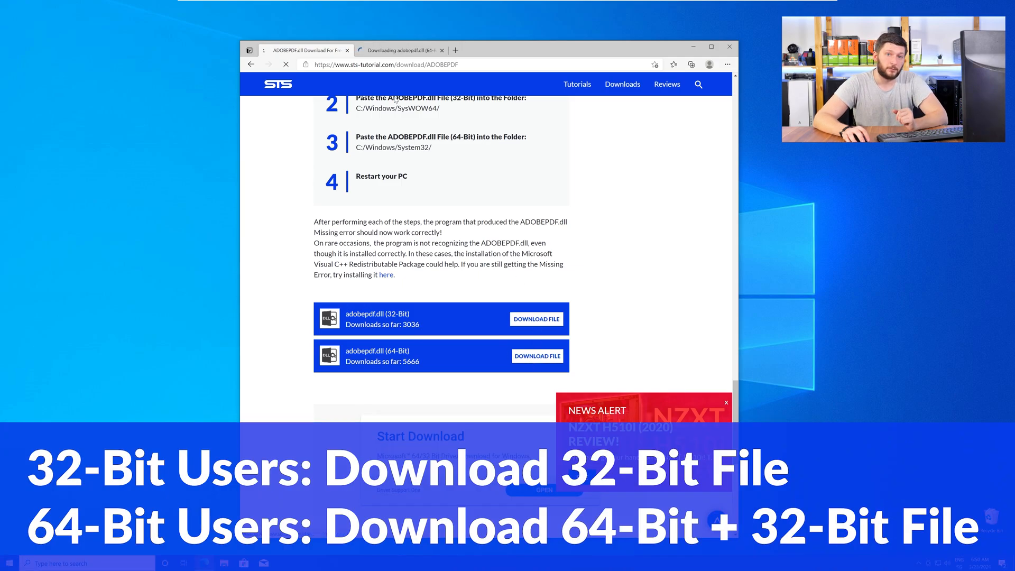
{"action": "left_click", "coordinate": [537, 319]}
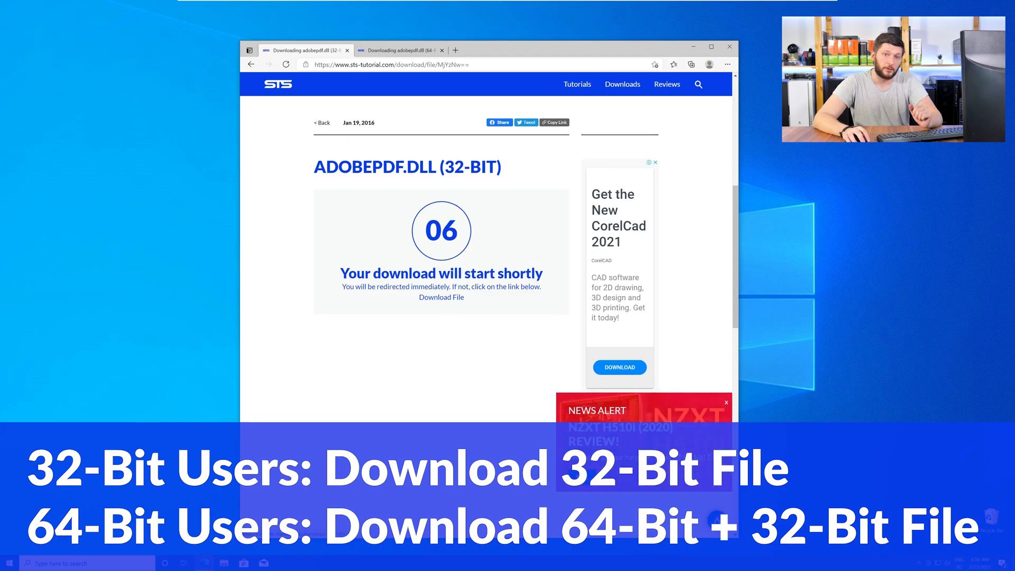
{"action": "left_click", "coordinate": [402, 50]}
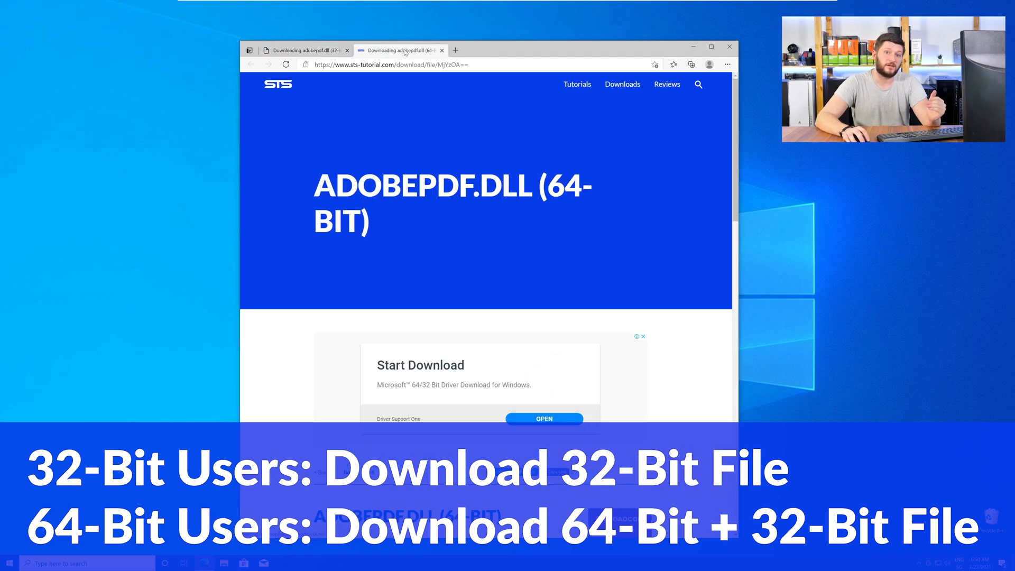
{"action": "scroll", "scroll_direction": "down", "scroll_amount": 3}
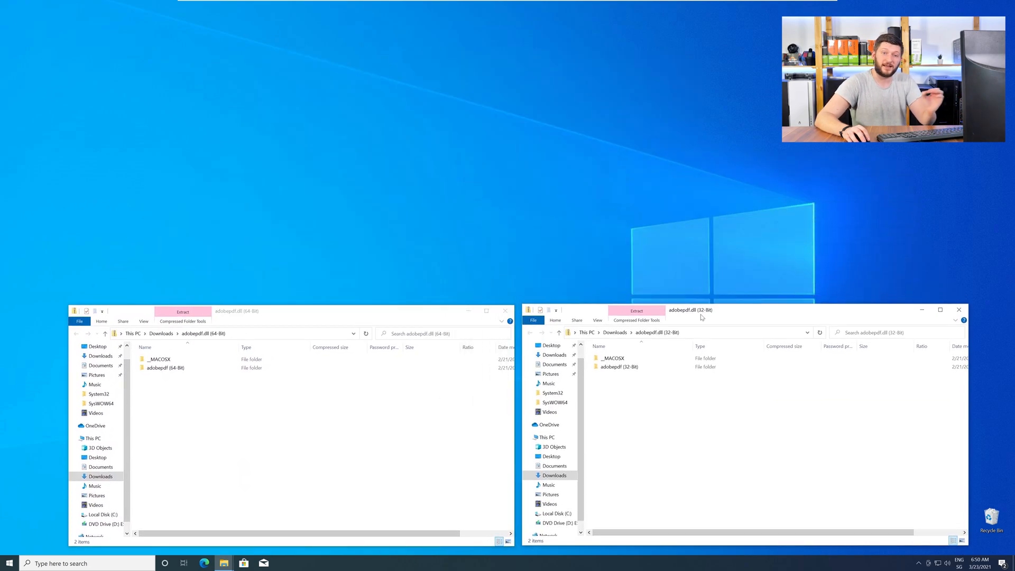
Get a new Explorer window at screen centre showing Local Disk (C:) via This PC
{"action": "double_click", "coordinate": [165, 368]}
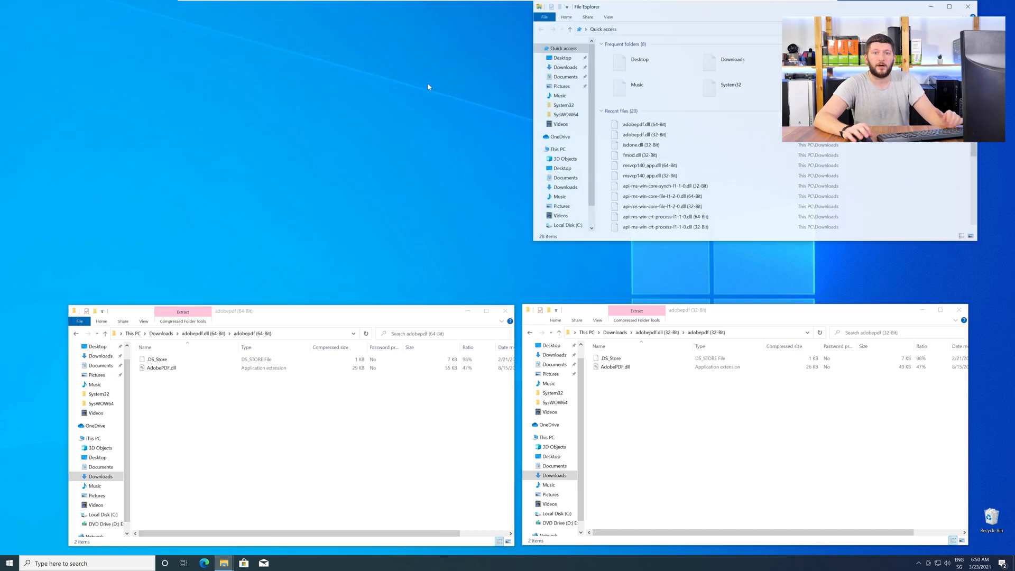
{"action": "left_click_drag", "start_coordinate": [585, 6], "coordinate": [372, 61]}
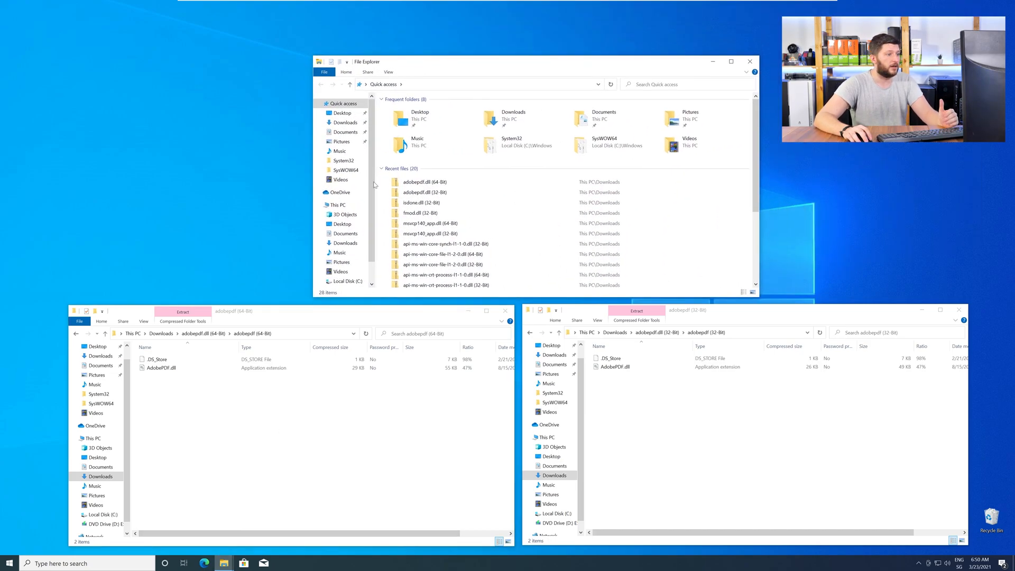
{"action": "left_click", "coordinate": [336, 204]}
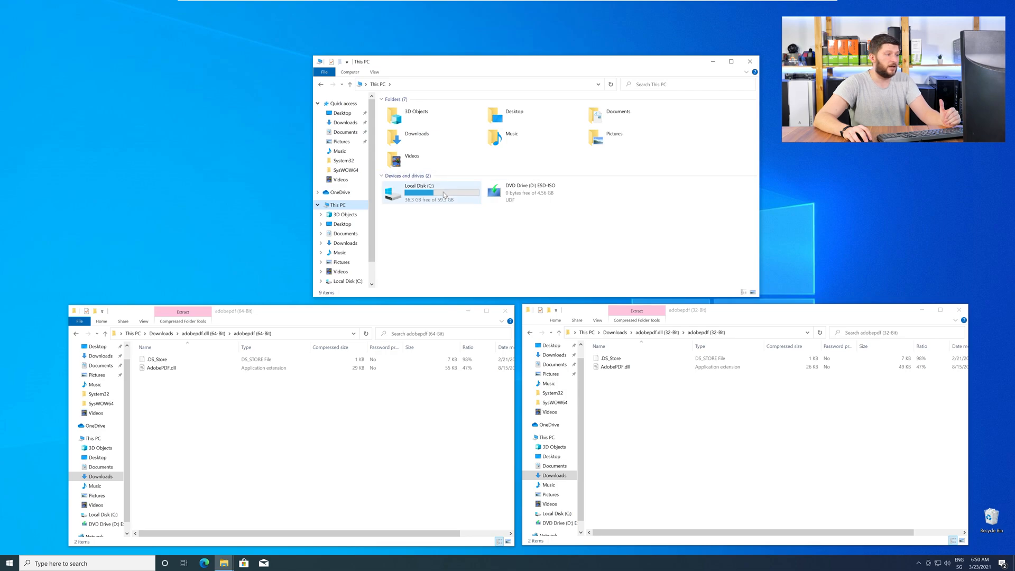
{"action": "double_click", "coordinate": [428, 192]}
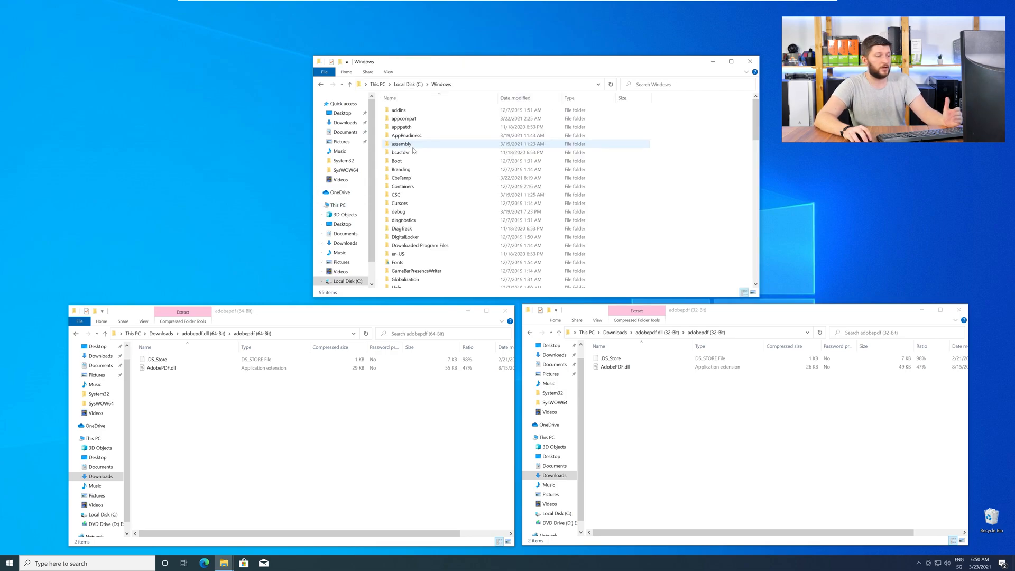
Reach the Windows folder's System32/SysWOW64 area and select the 64-bit AdobePDF.dll
{"action": "scroll", "scroll_direction": "down", "scroll_amount": 3}
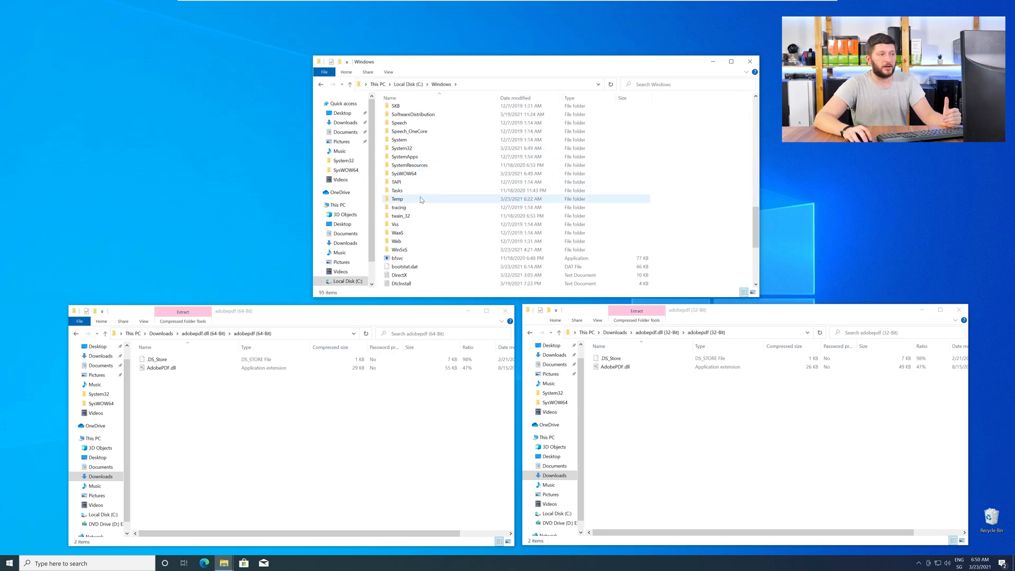
{"action": "left_click", "coordinate": [405, 174]}
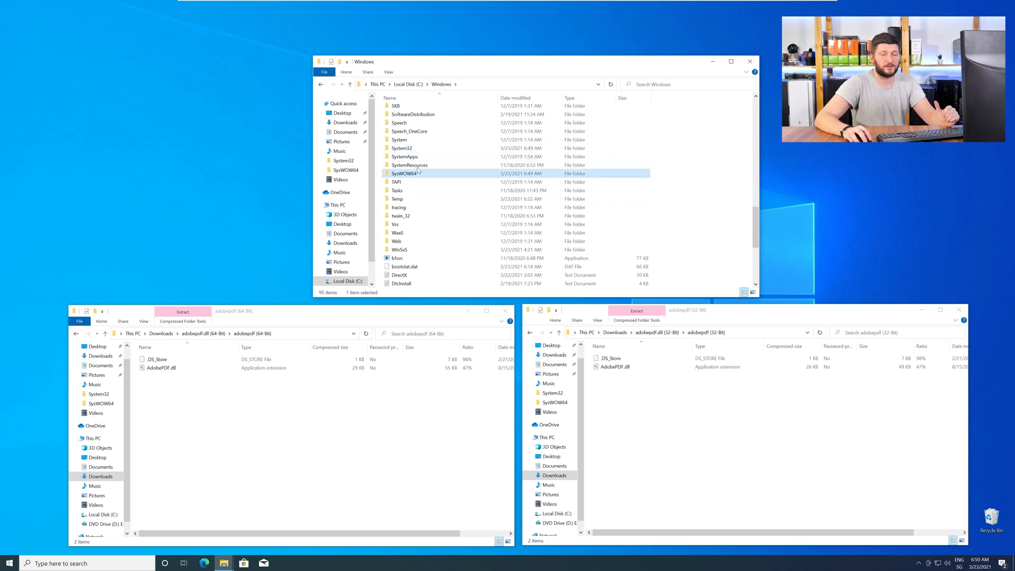
{"action": "left_click", "coordinate": [402, 148]}
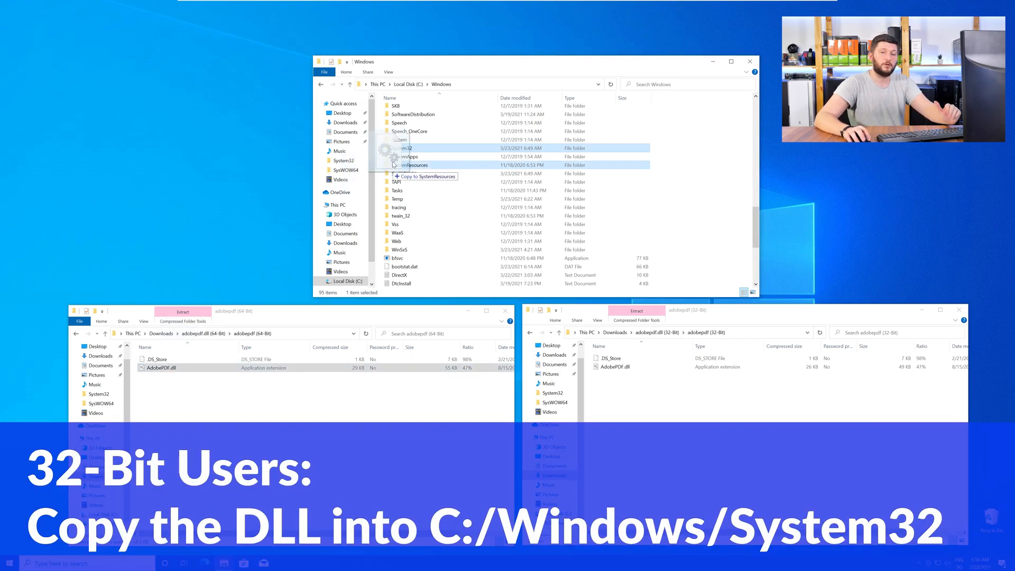
Copy the 64-bit AdobePDF.dll into System32 with administrator permission
{"action": "left_click", "coordinate": [402, 148]}
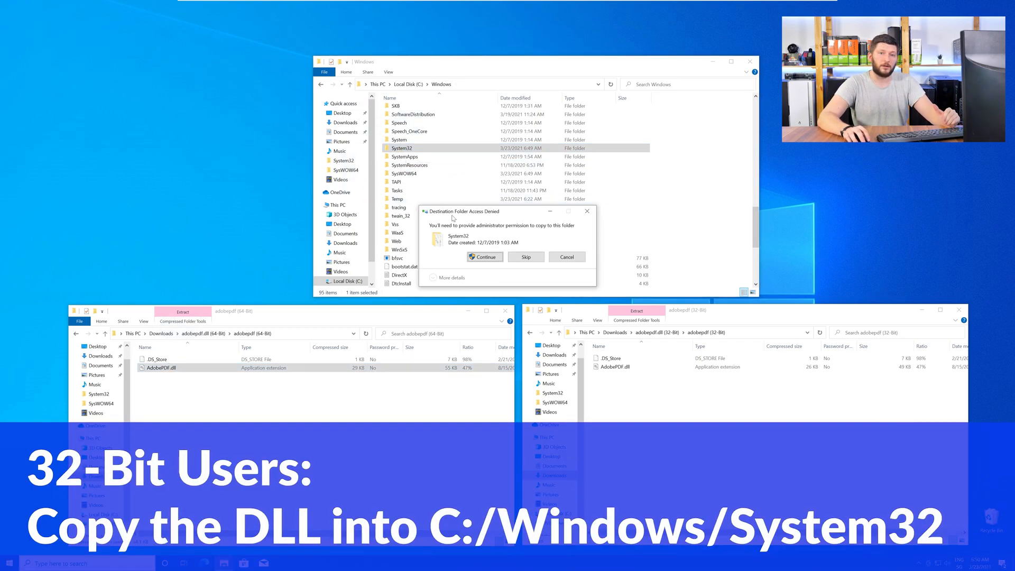
{"action": "left_click", "coordinate": [484, 256]}
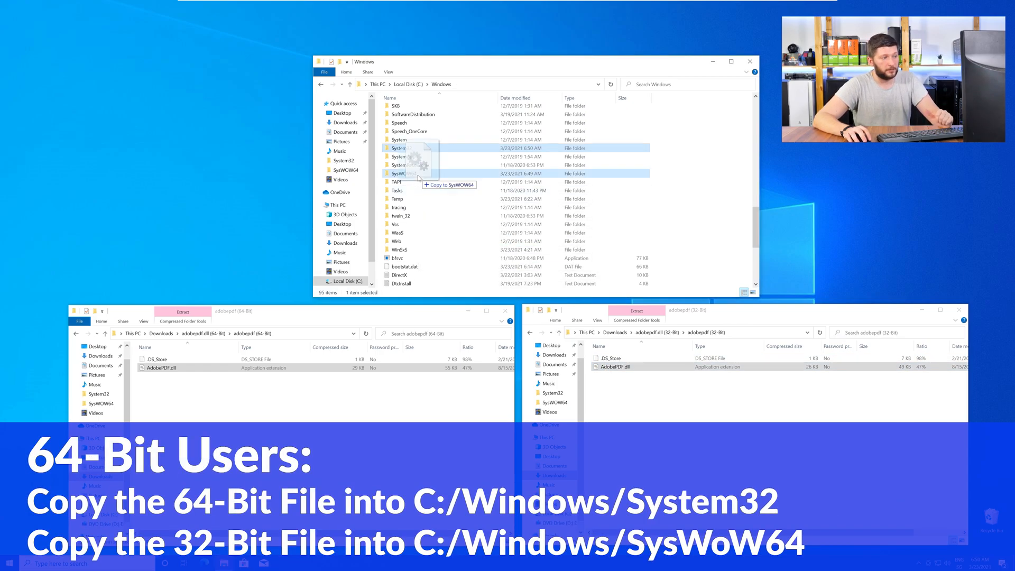
Copy the 32-bit AdobePDF.dll into SysWOW64 with administrator permission and close the Windows folder
{"action": "left_click_drag", "start_coordinate": [414, 165], "coordinate": [419, 174]}
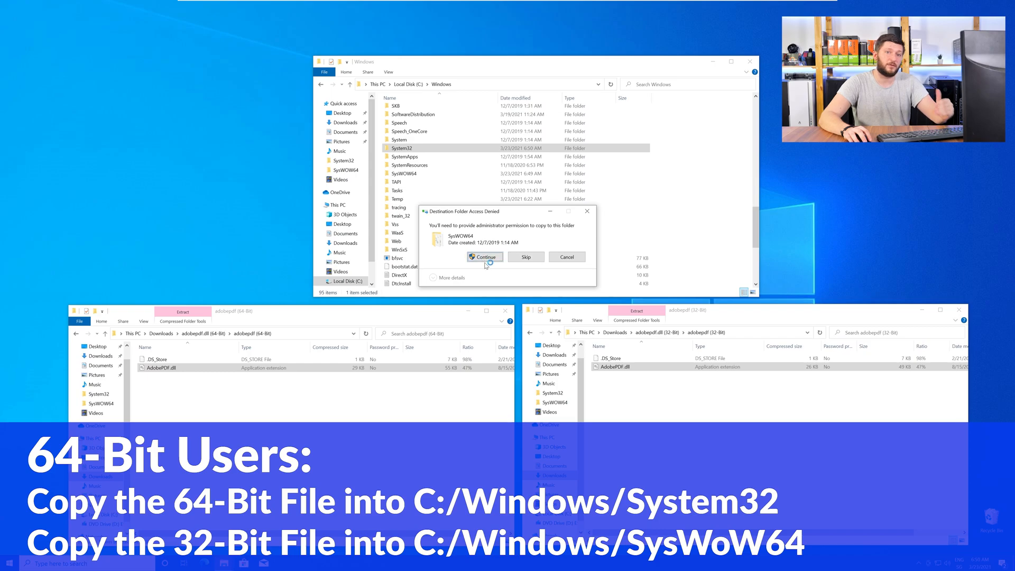
{"action": "left_click", "coordinate": [485, 257]}
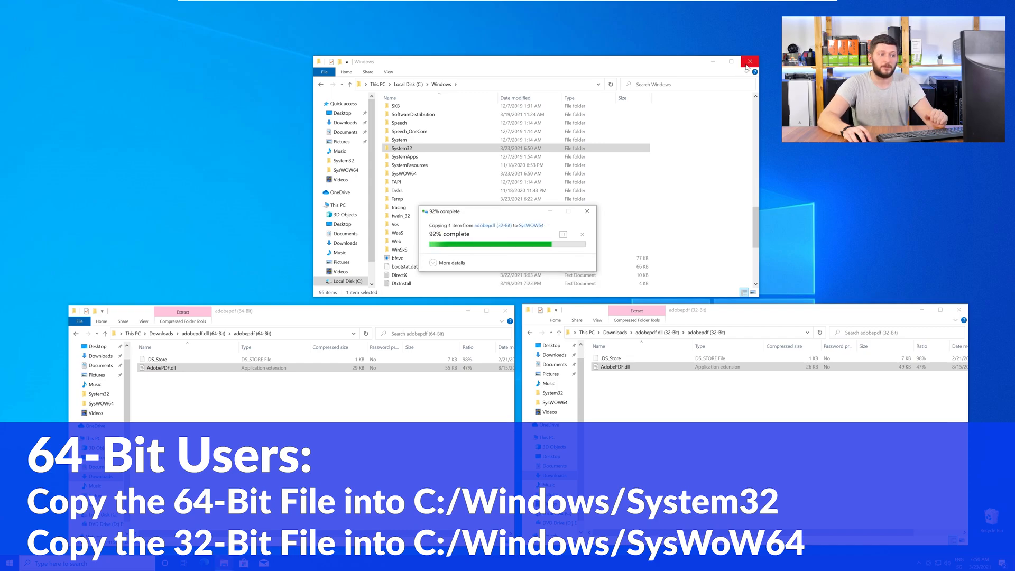
{"action": "left_click", "coordinate": [748, 61]}
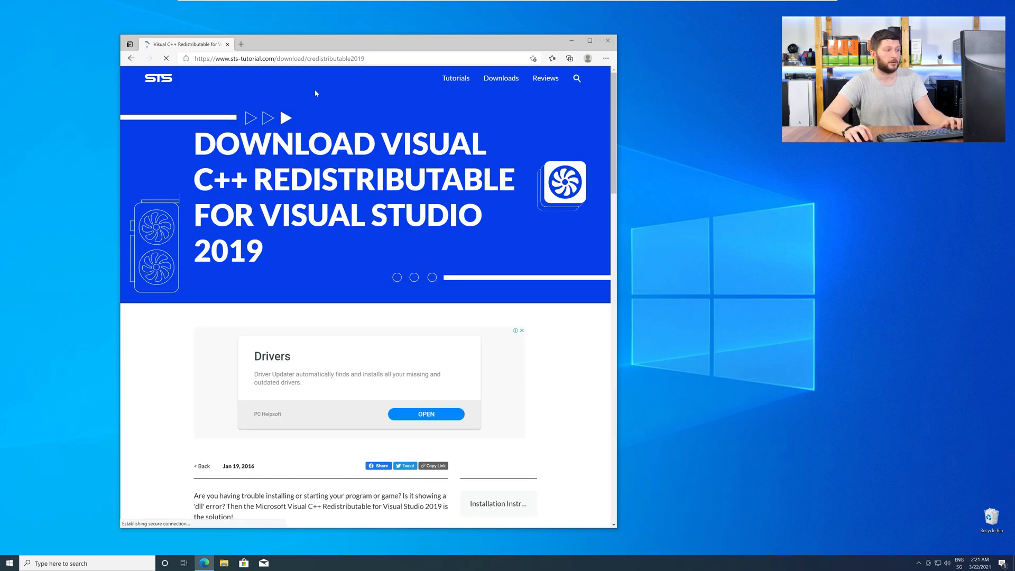
Download vc_redist.x64.exe (64-Bit) from sts-tutorial.com via its Download File link
{"action": "scroll", "scroll_direction": "down", "scroll_amount": 3}
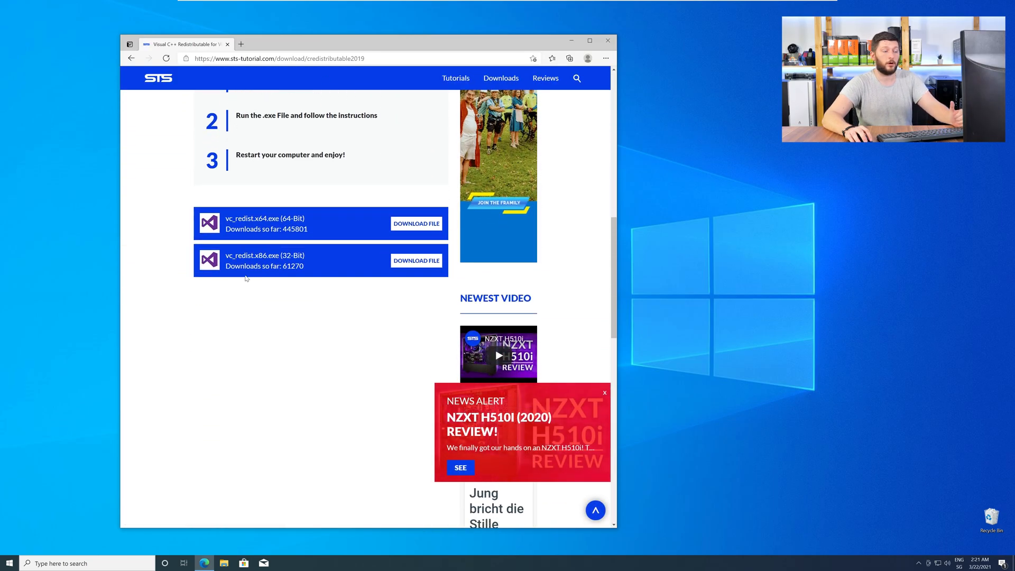
{"action": "mouse_move", "coordinate": [422, 246]}
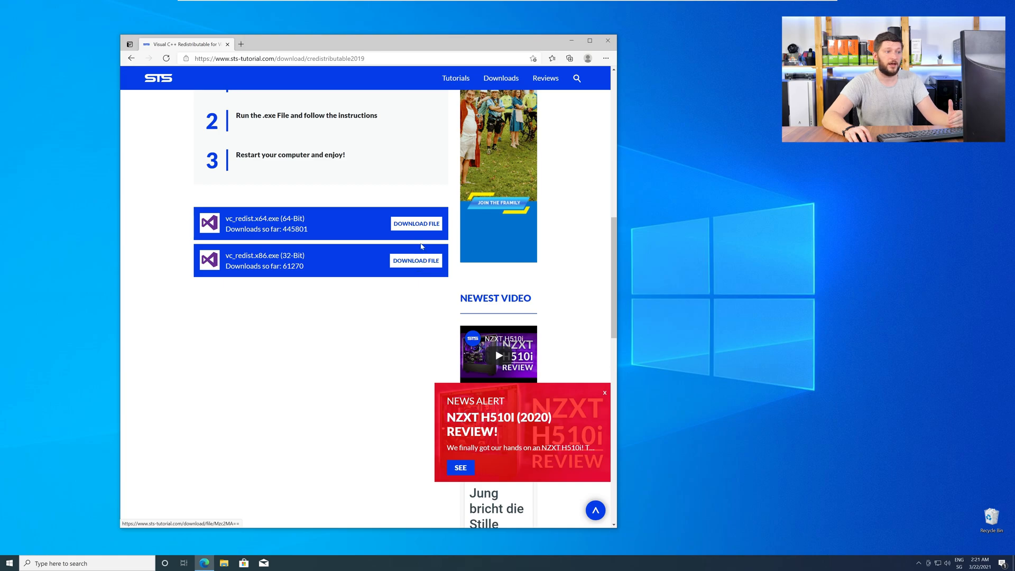
{"action": "left_click", "coordinate": [416, 224]}
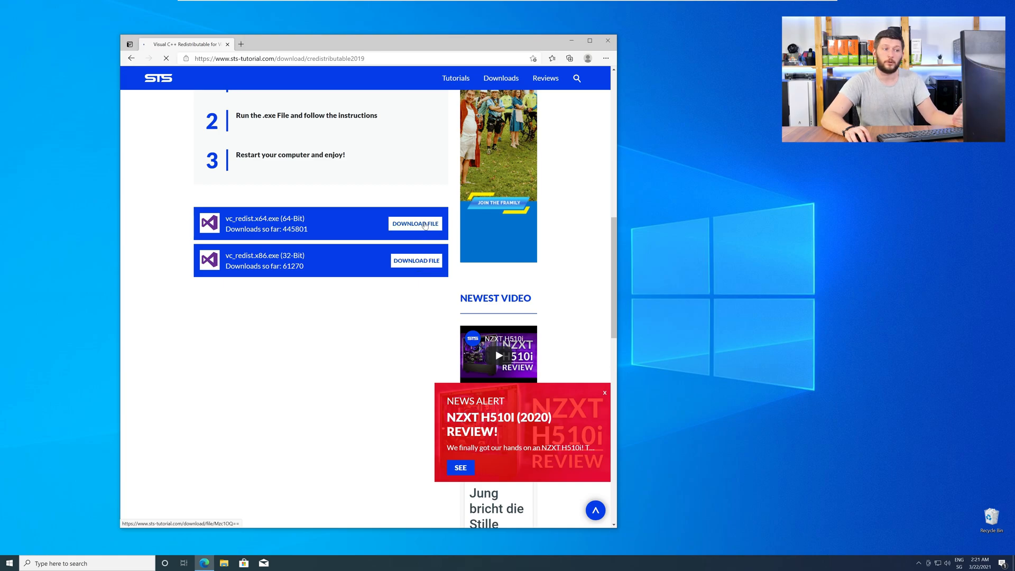
{"action": "left_click", "coordinate": [415, 223]}
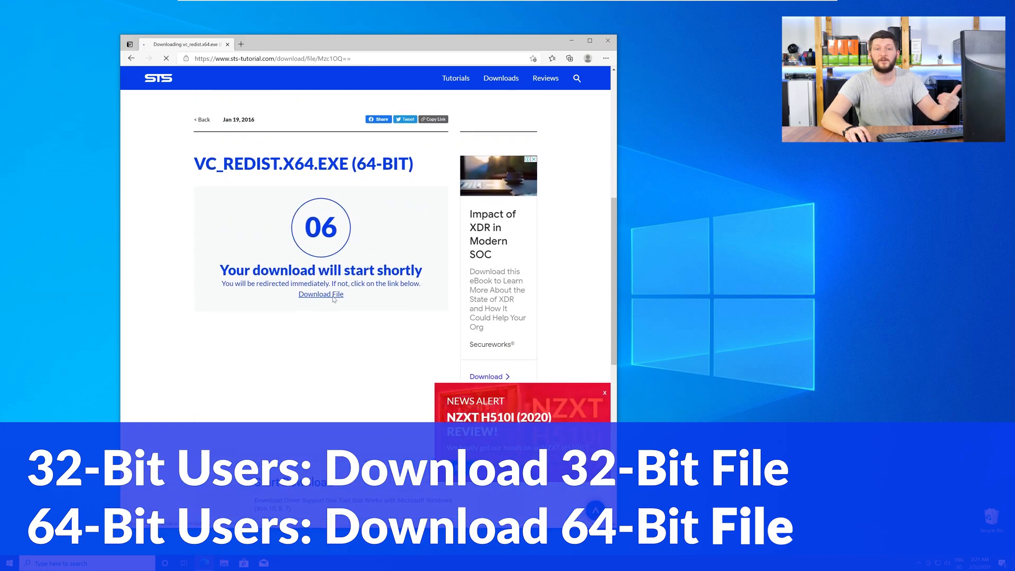
{"action": "left_click", "coordinate": [321, 294]}
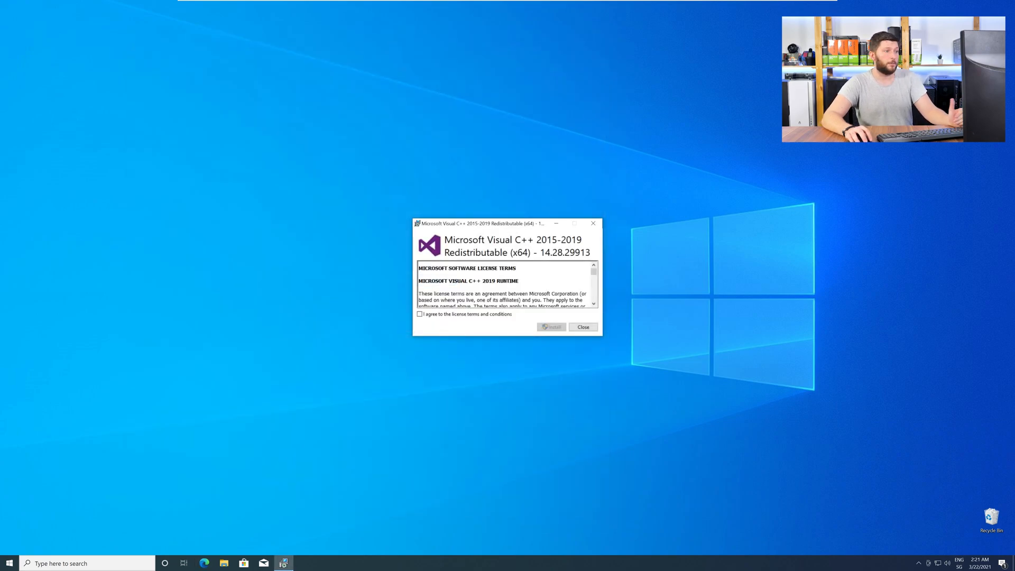
Accept the license, install the Visual C++ 2015-2019 x64 package and close after Setup Successful
{"action": "left_click", "coordinate": [419, 314]}
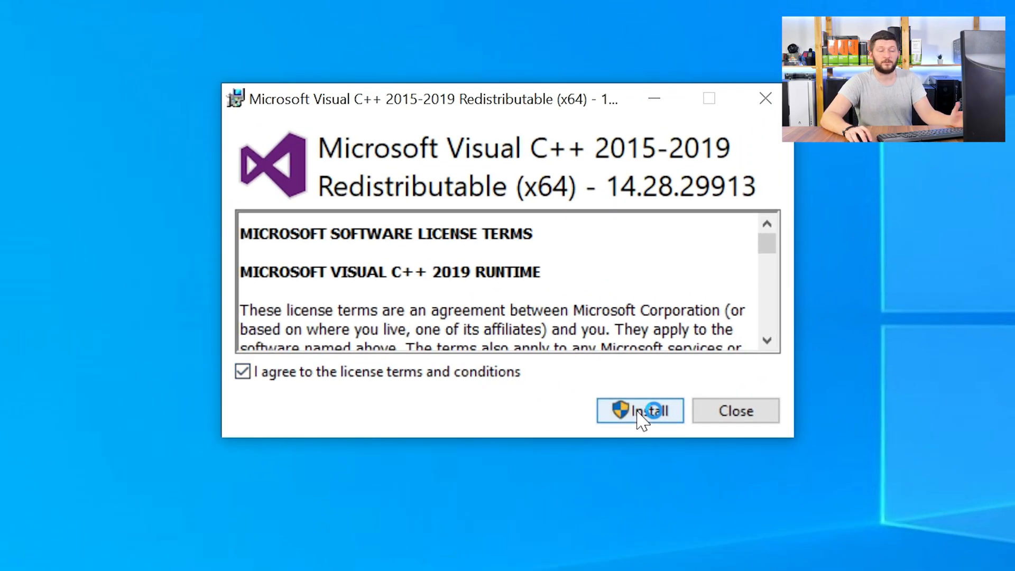
{"action": "left_click", "coordinate": [639, 411]}
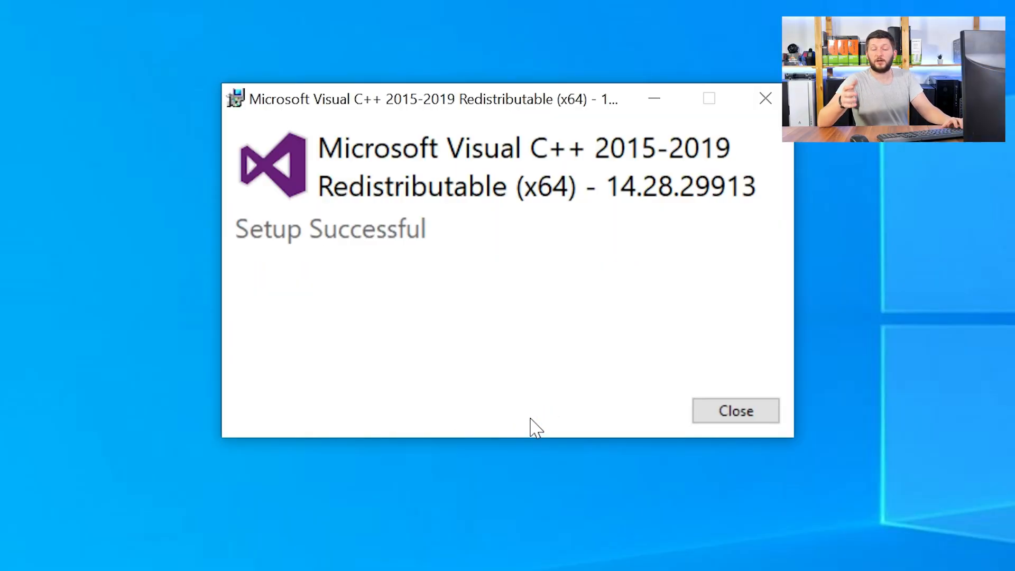
{"action": "left_click", "coordinate": [736, 411]}
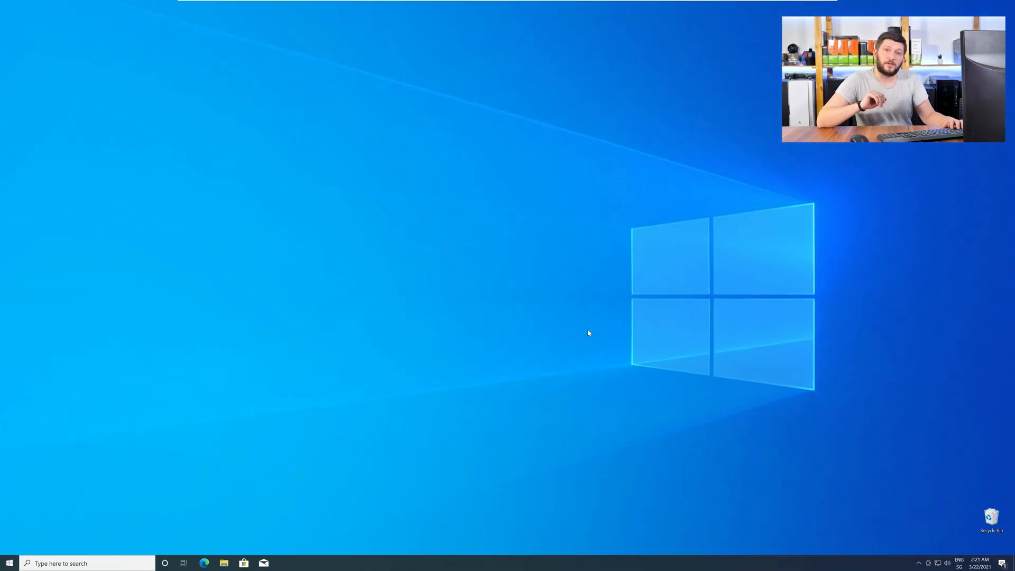
{"action": "mouse_move", "coordinate": [594, 334]}
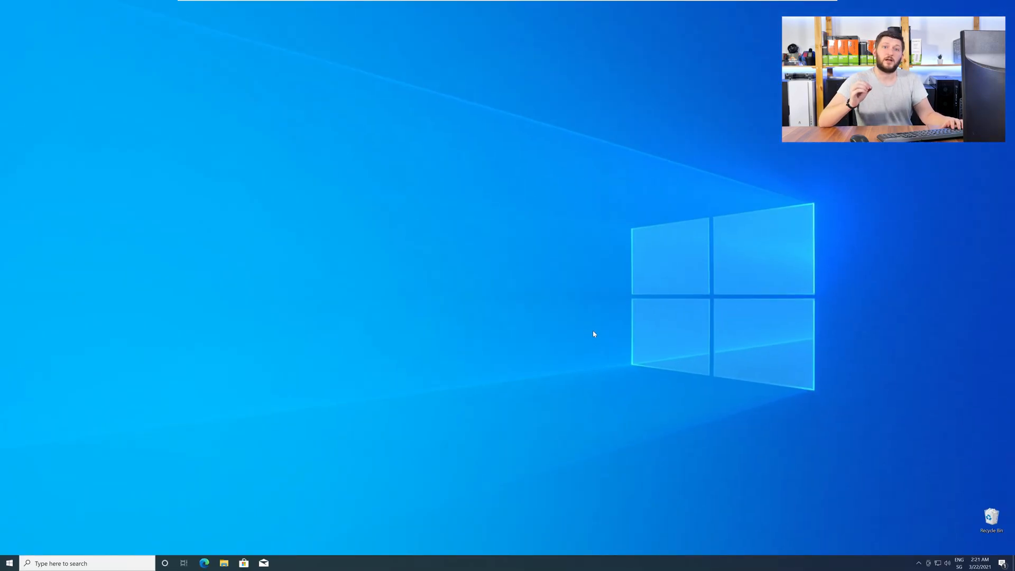